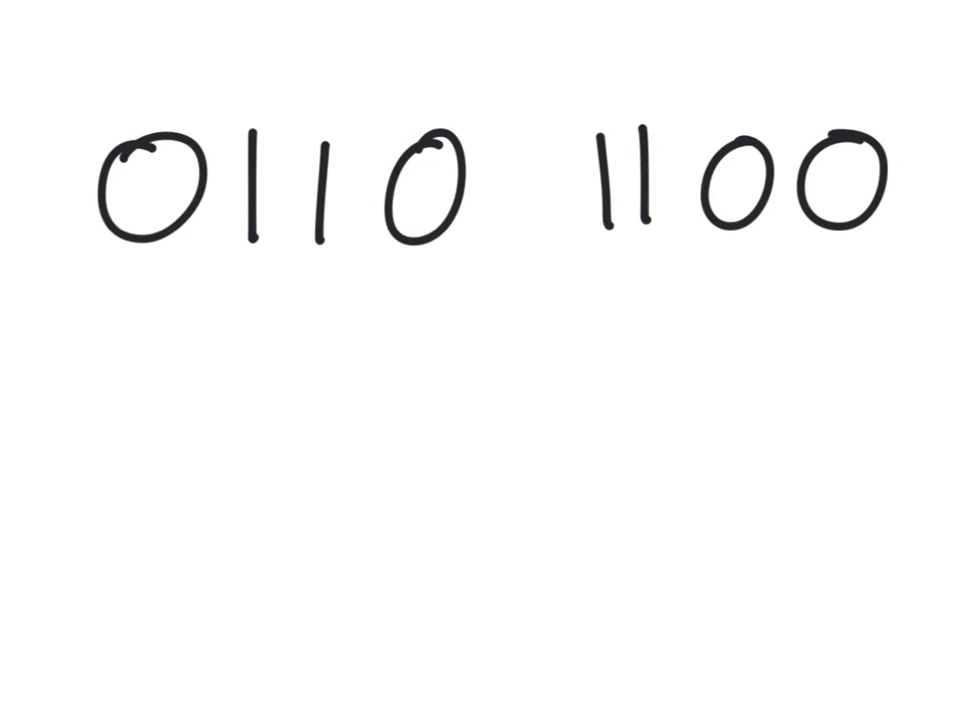
left_click_drag(96, 20, 98, 44)
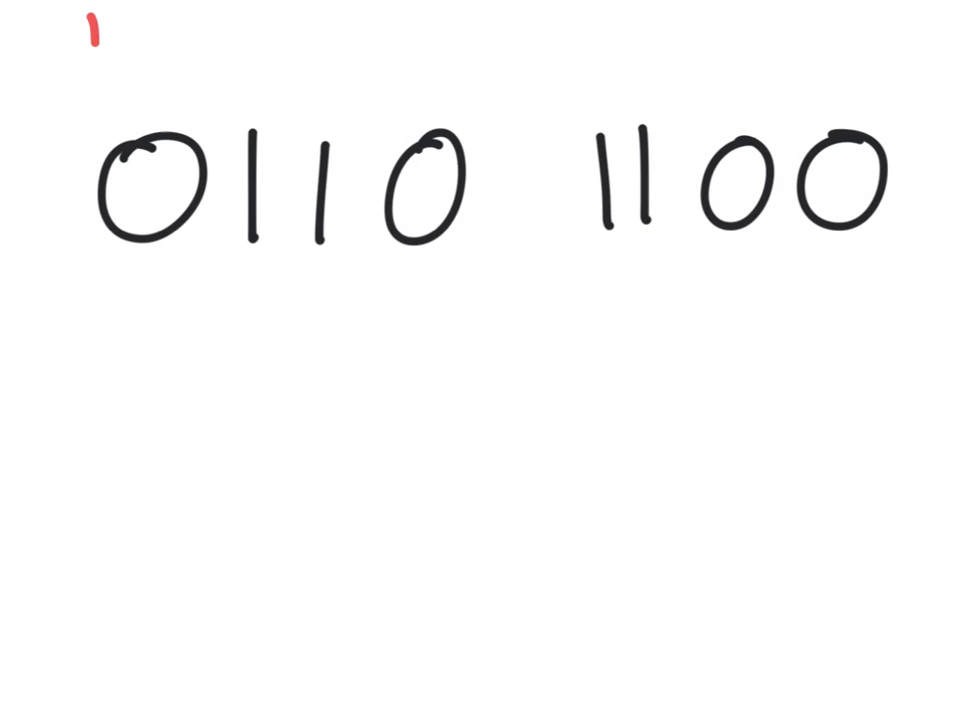
type("12o")
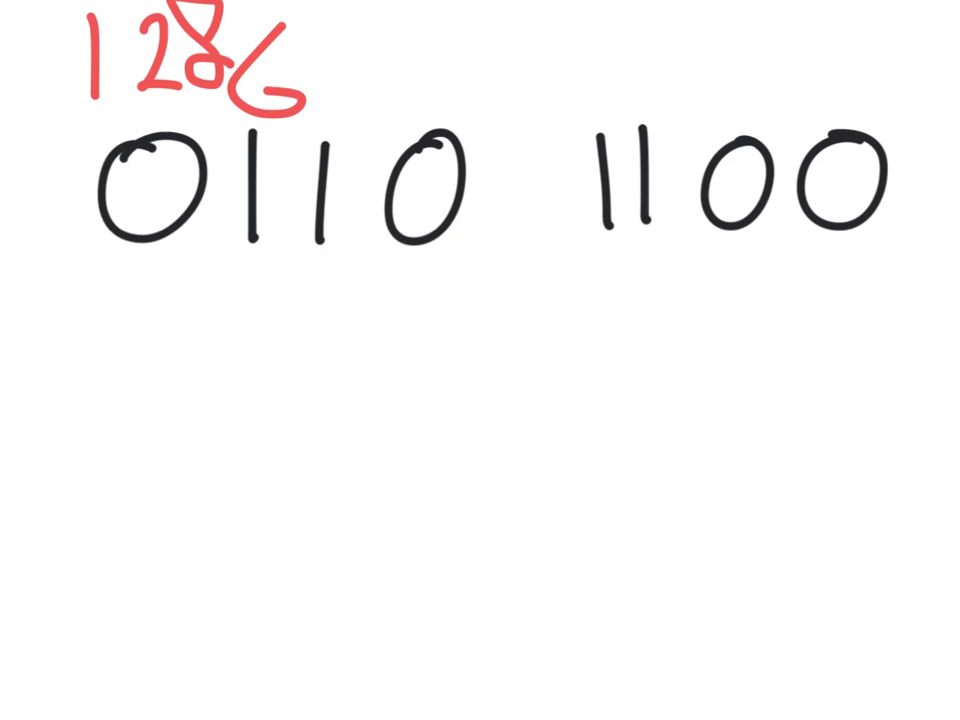
left_click_drag(320, 30, 330, 90)
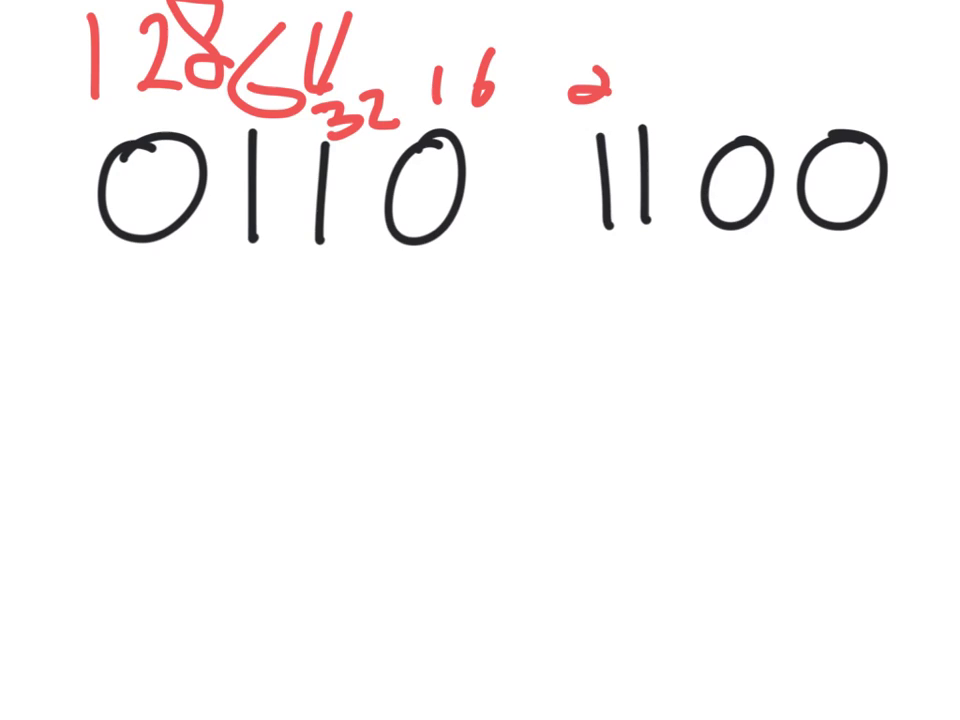
type("84")
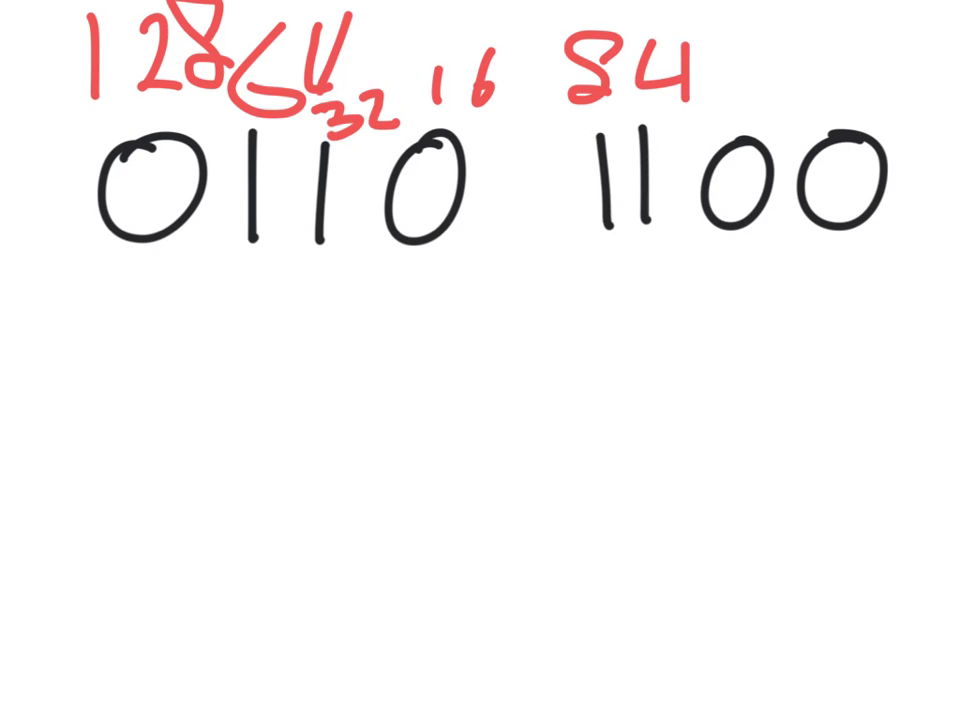
type("2 1")
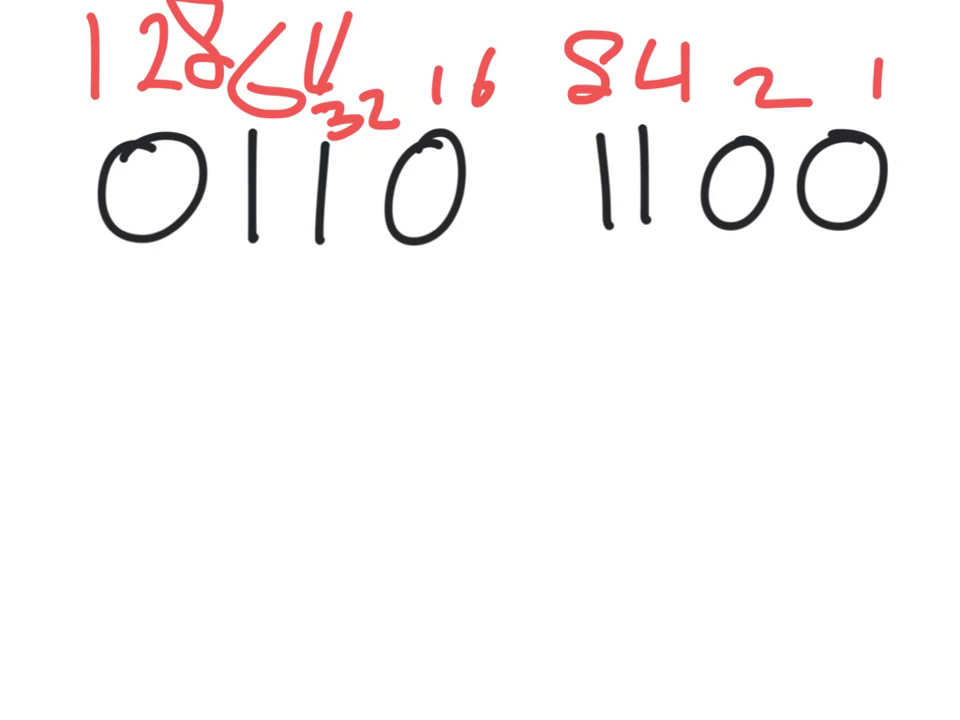
Write the next byte 1100 0110 in black with red place values and an arrow under its leading 1.
left_click_drag(130, 230, 90, 290)
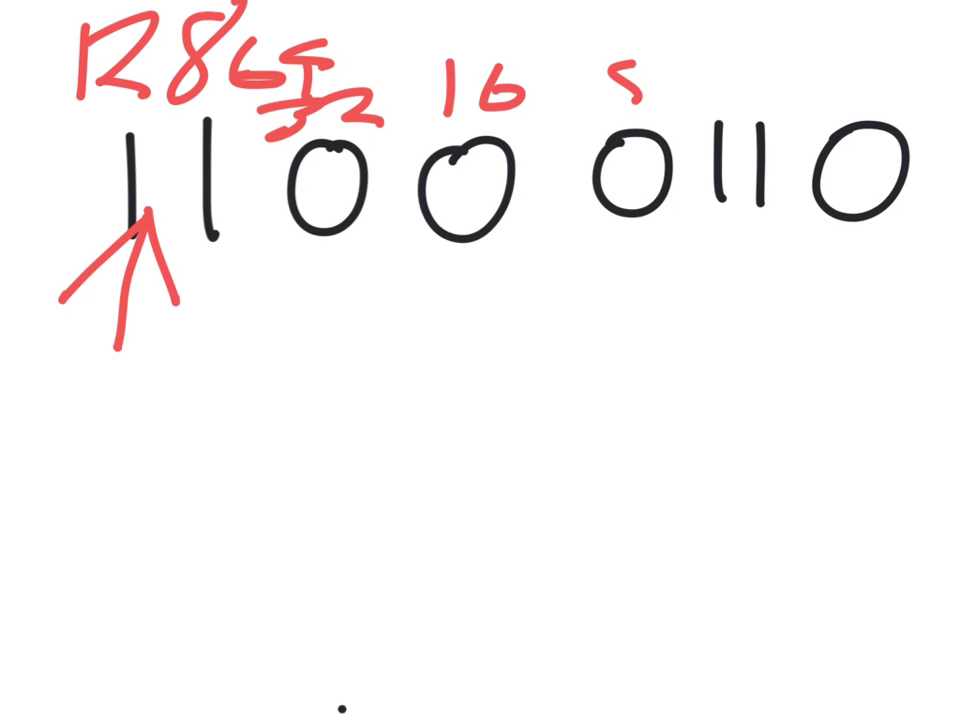
Finish place values 8 4 2 1 and write the negative sum -(64+4+2) below the byte in red.
type("84")
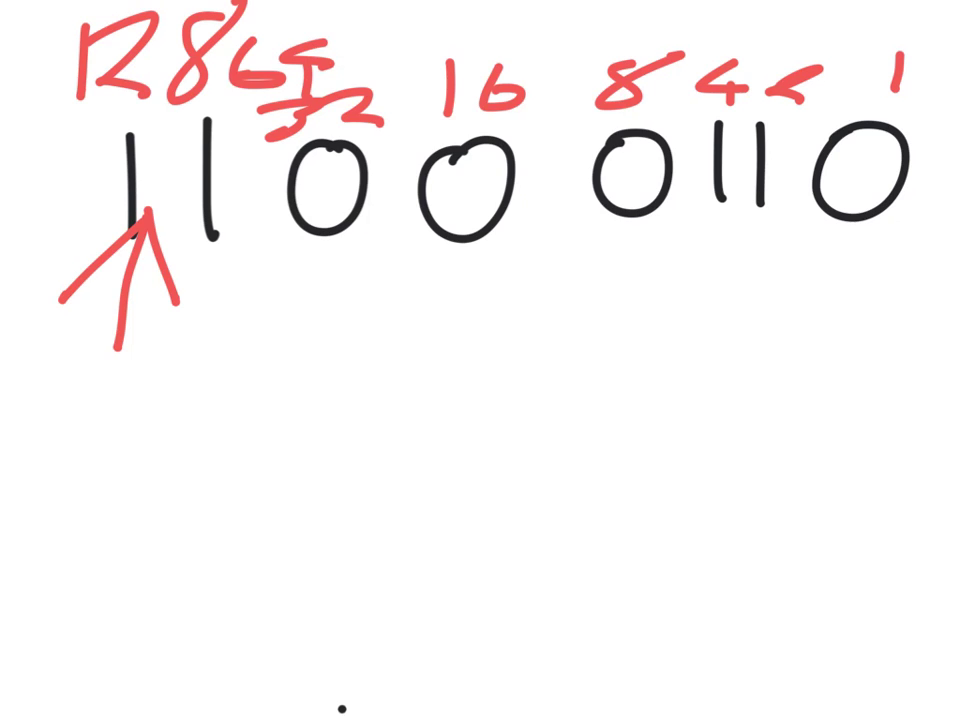
left_click_drag(84, 496, 200, 556)
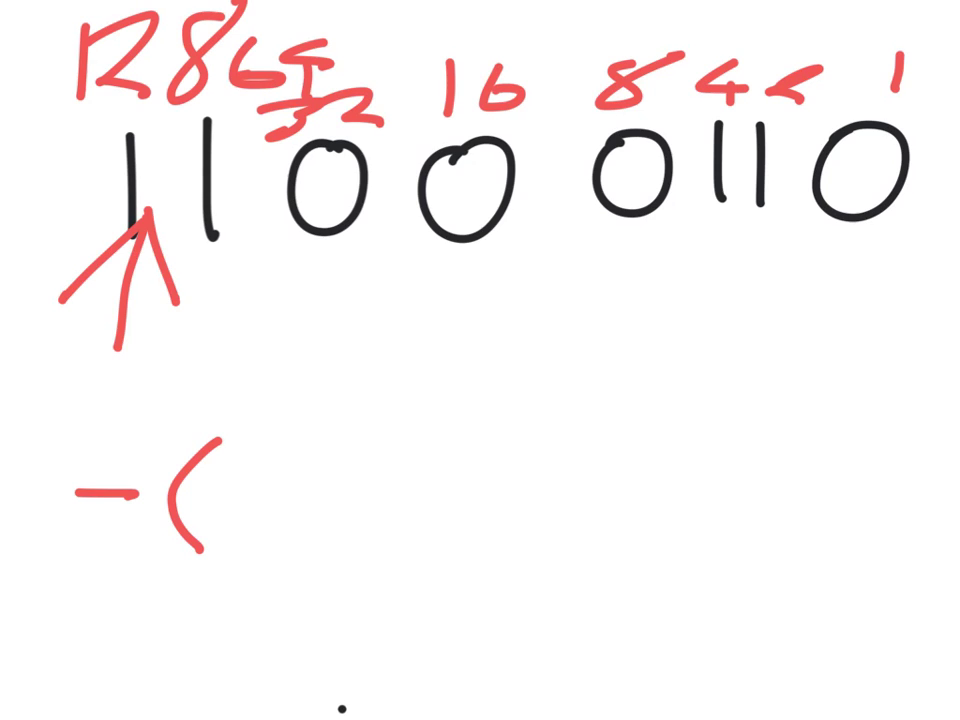
left_click_drag(230, 500, 400, 540)
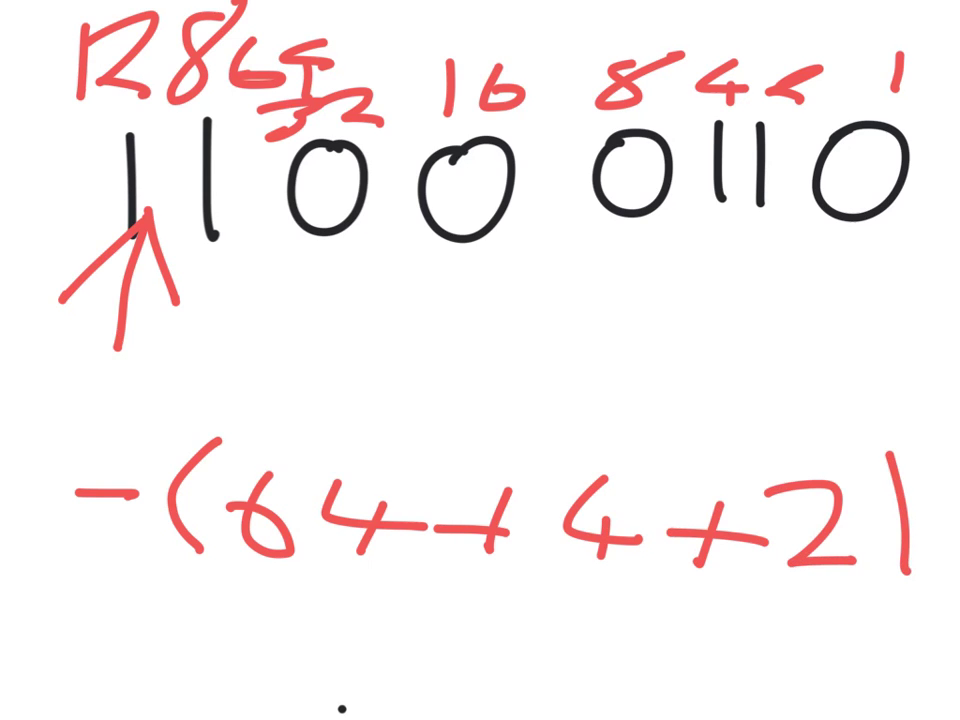
left_click_drag(890, 460, 880, 590)
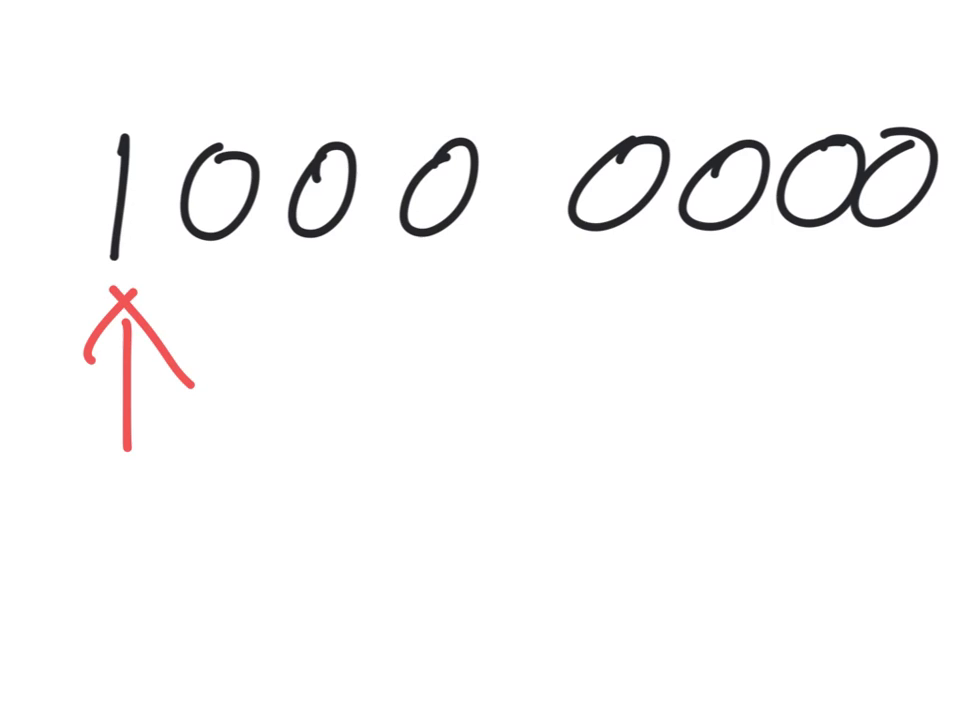
left_click_drag(98, 520, 176, 520)
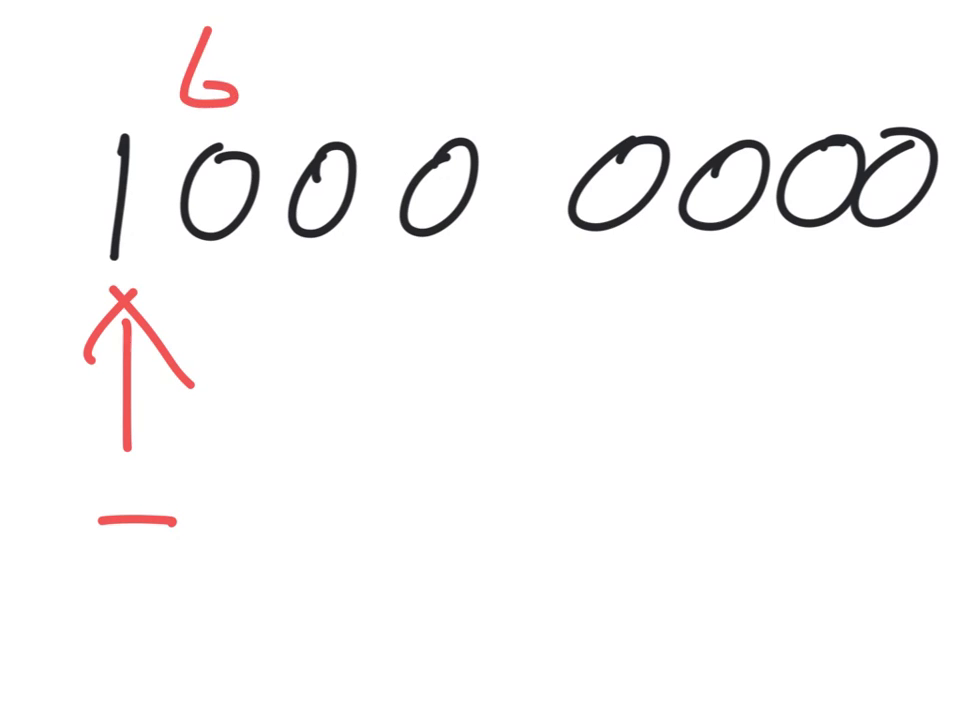
type("4?")
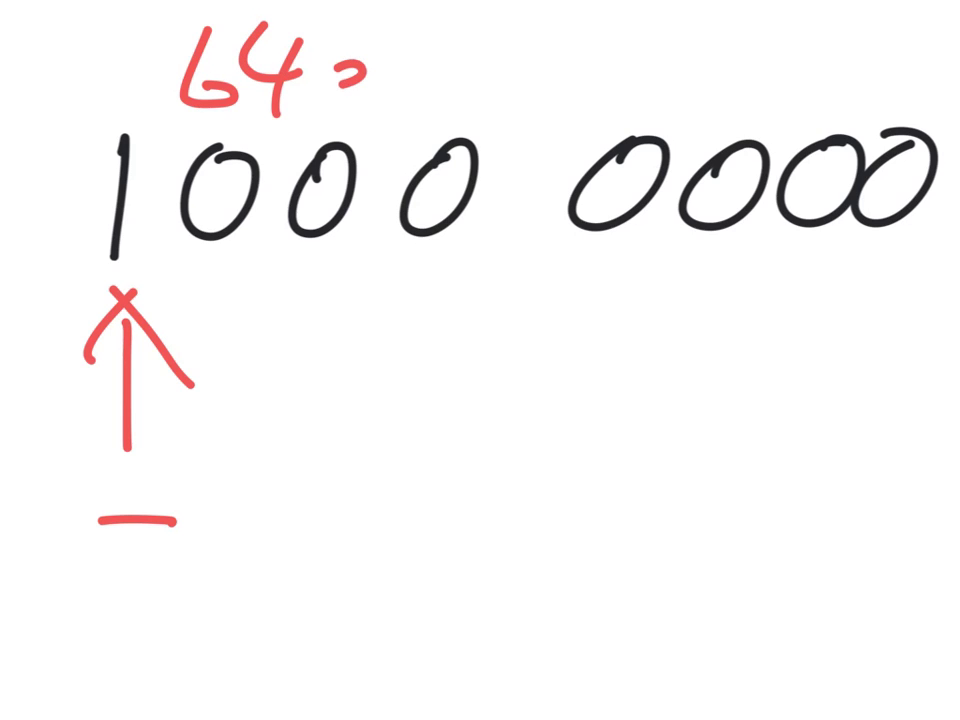
type("32 1")
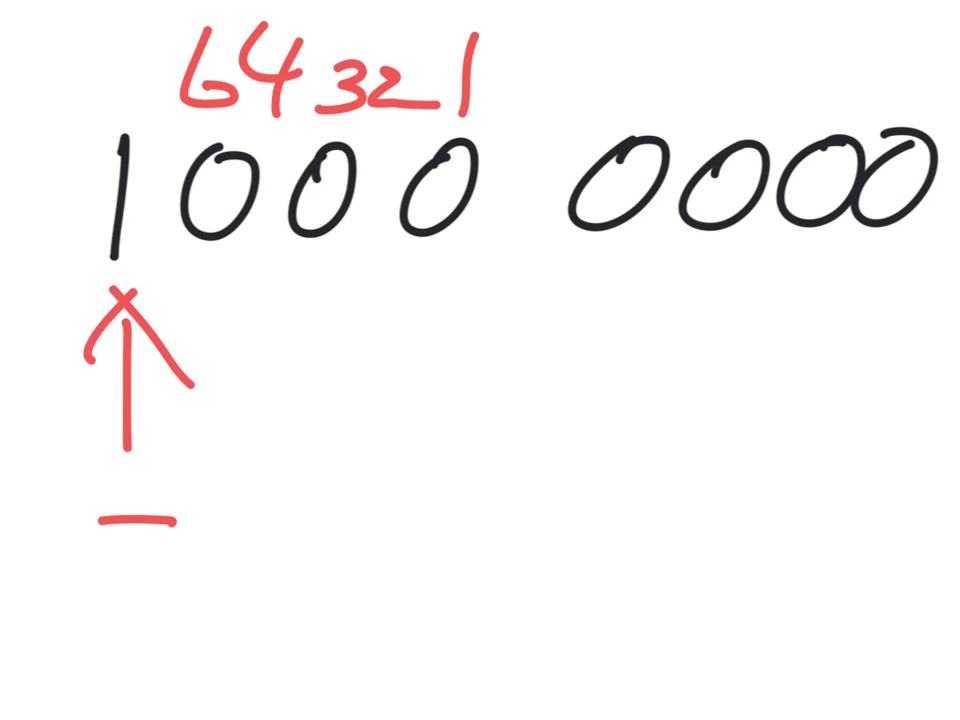
type("6 8 4 .")
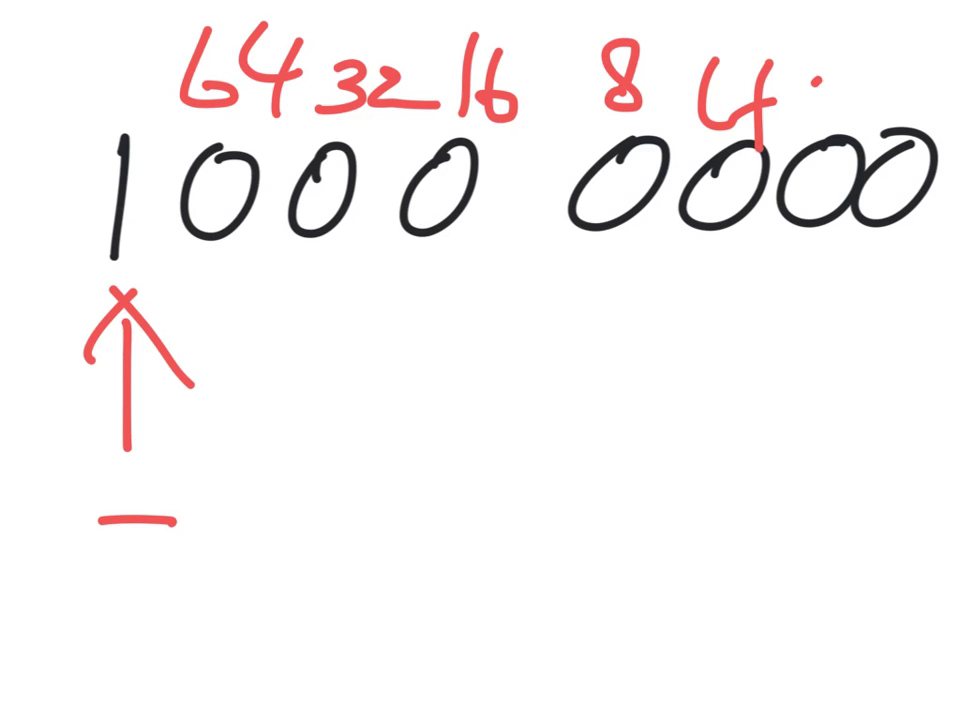
type("2 1")
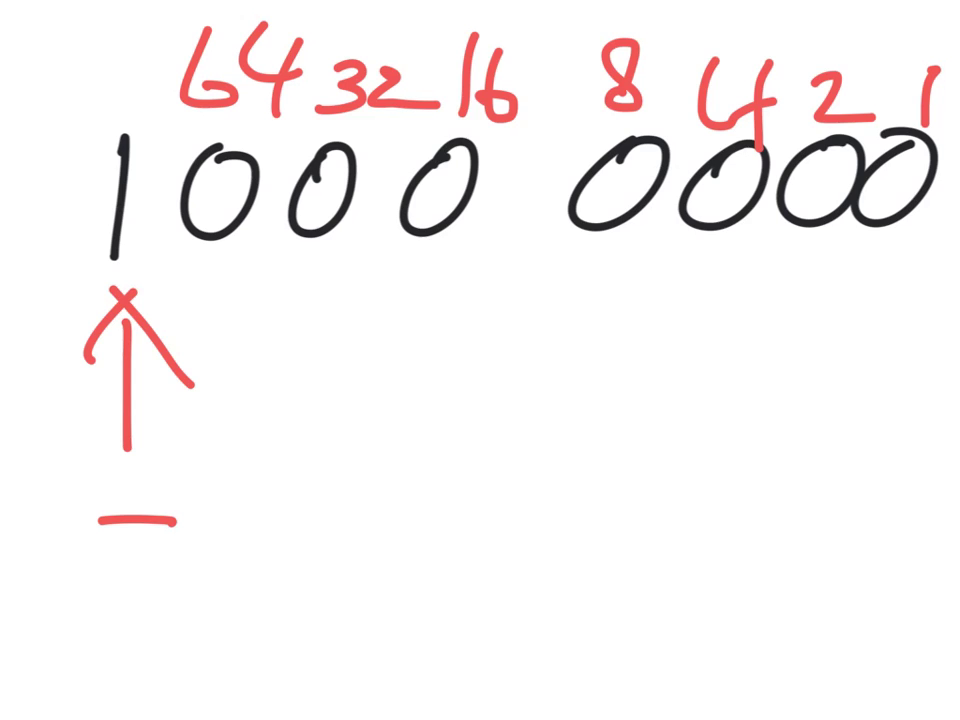
left_click_drag(260, 462, 296, 460)
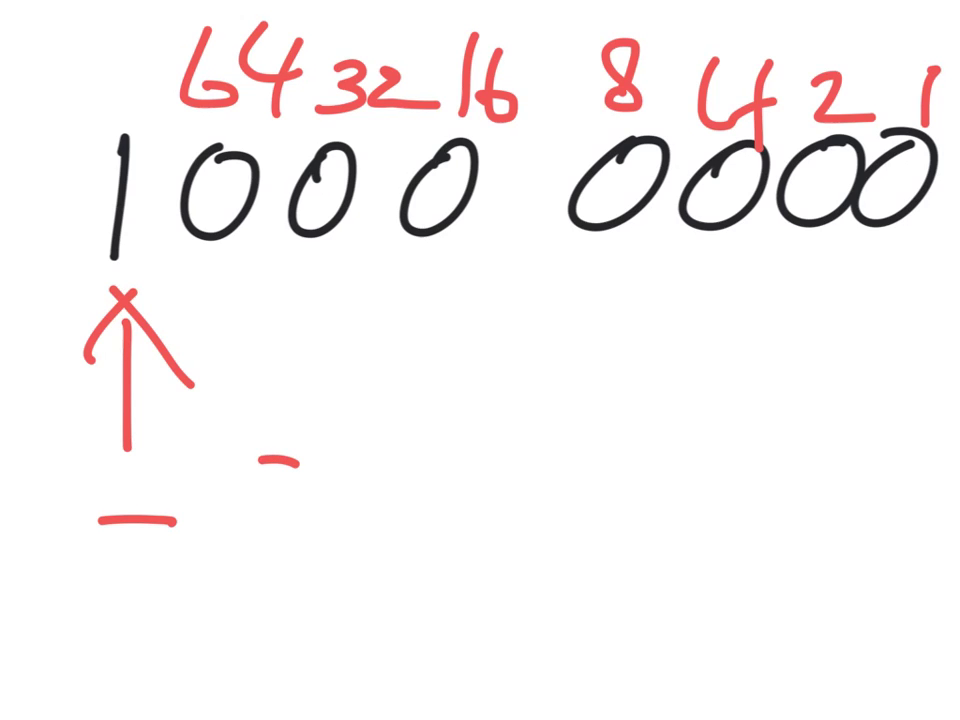